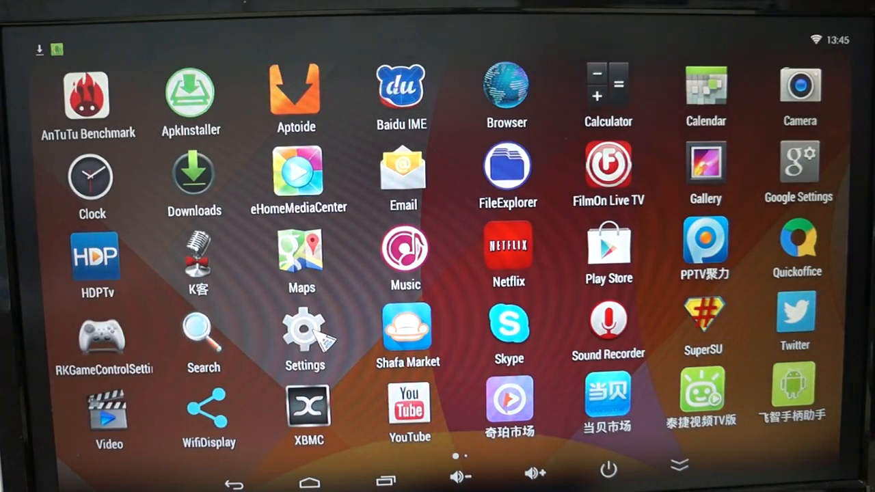
- Enter device Settings and browse Bluetooth and Sound pages, scrolling toward About device
click(305, 328)
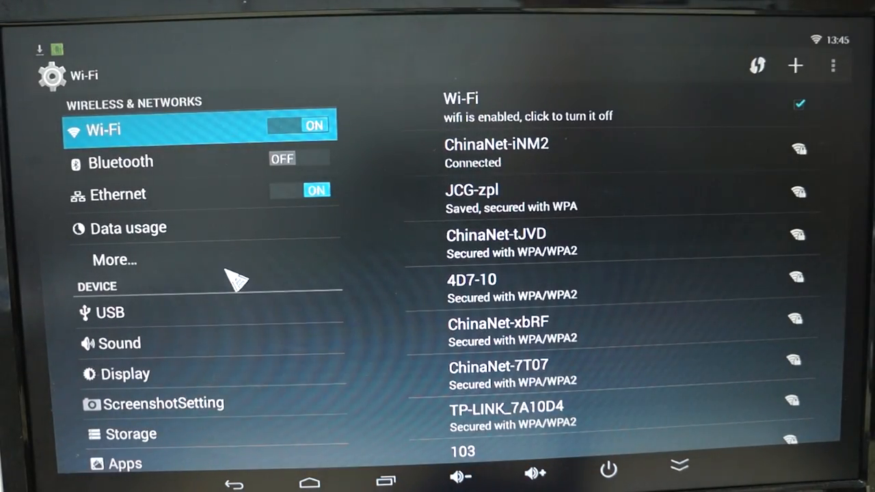
click(121, 162)
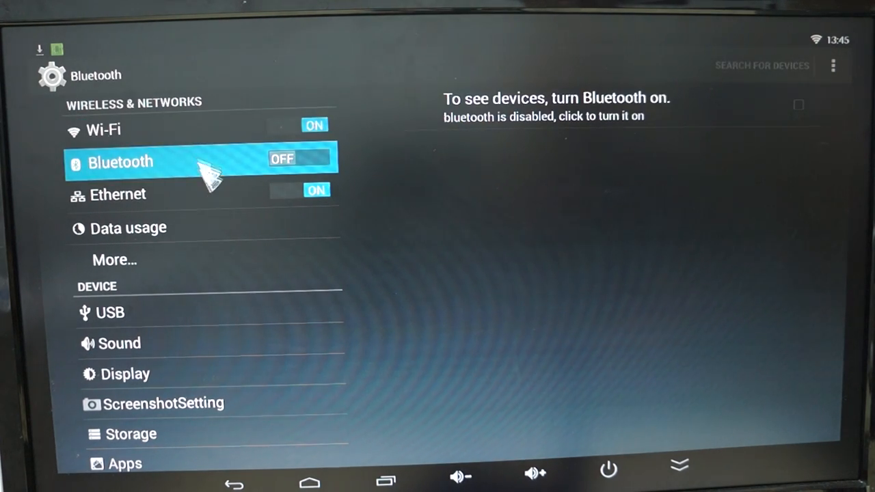
mouse_move(247, 348)
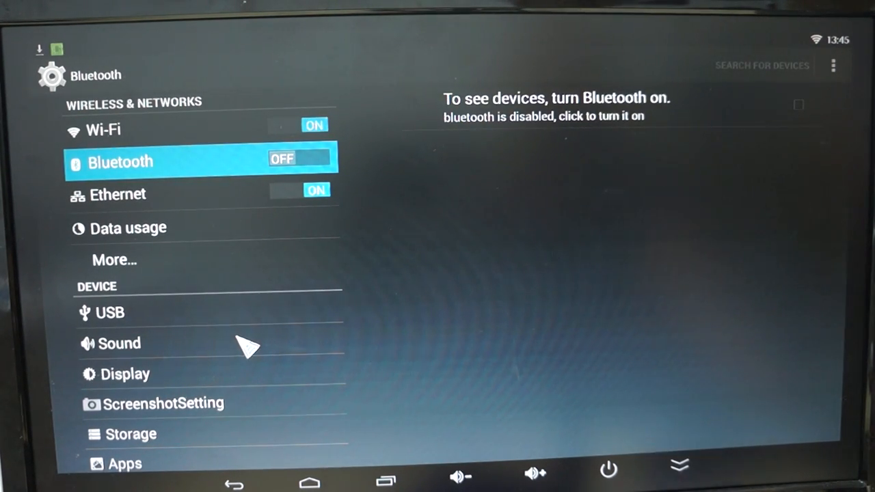
click(120, 344)
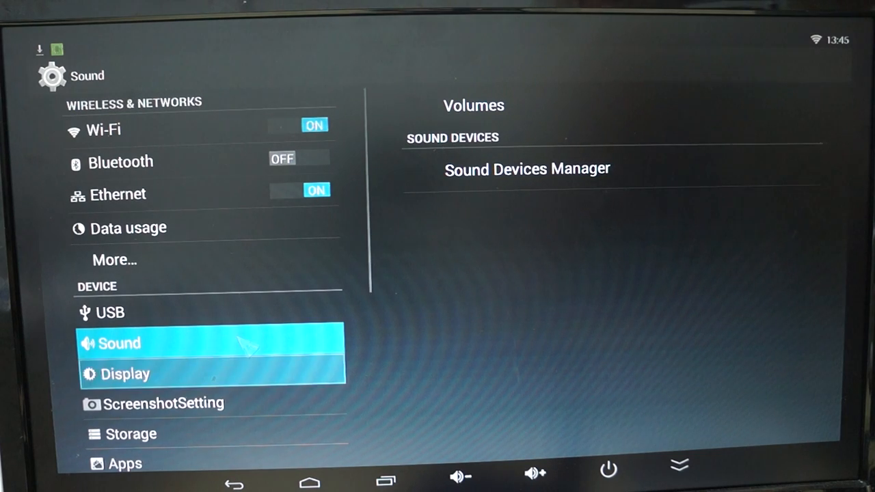
scroll(down, 3)
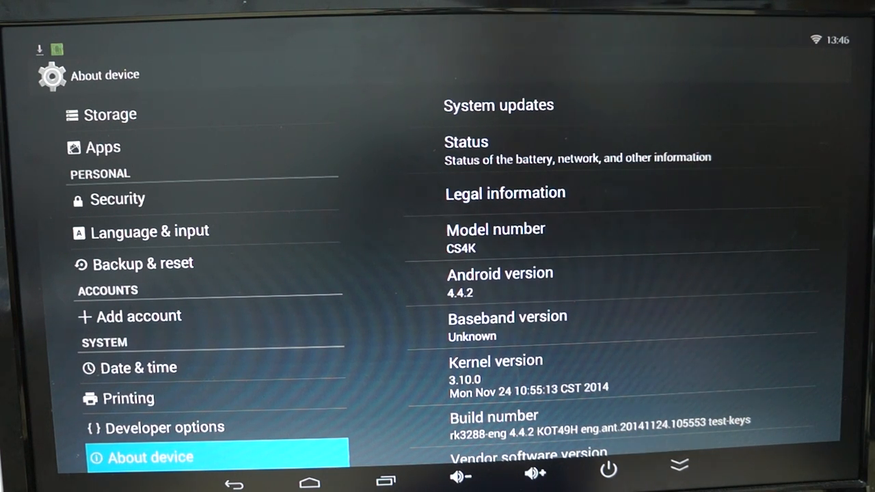
mouse_move(246, 349)
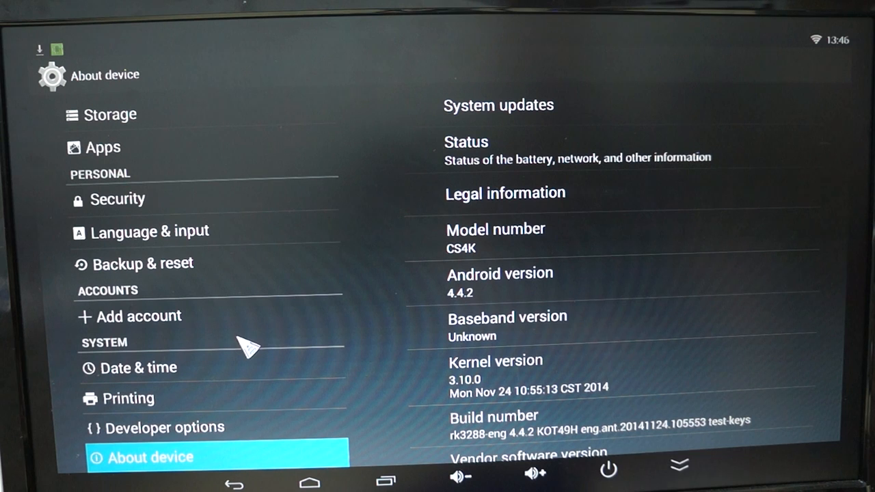
scroll(down, 3)
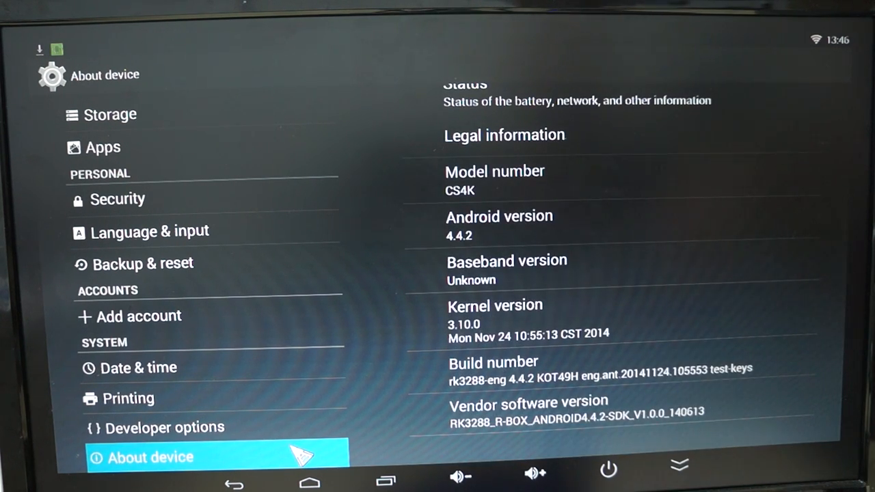
mouse_move(165, 257)
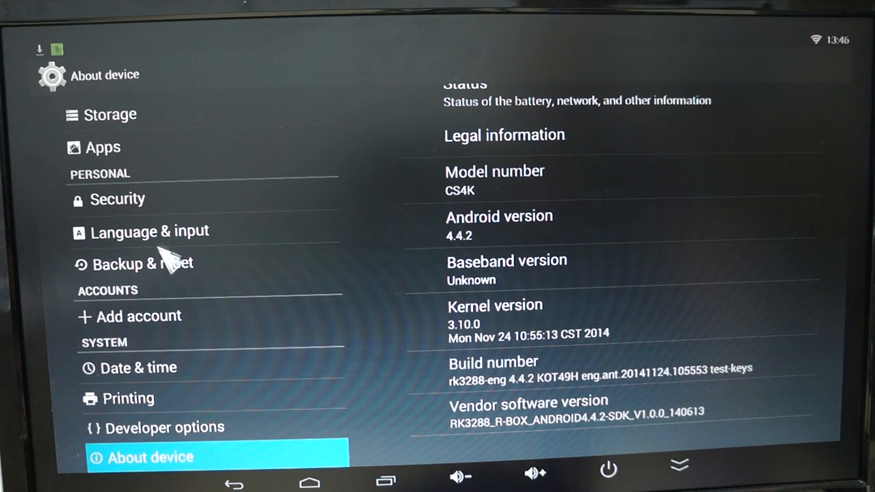
- Bring up the system language list from Language & input
click(149, 231)
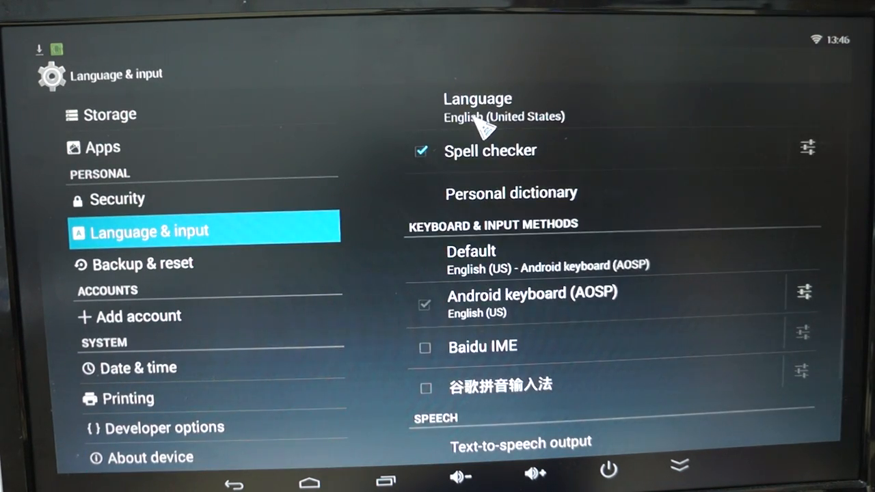
click(477, 107)
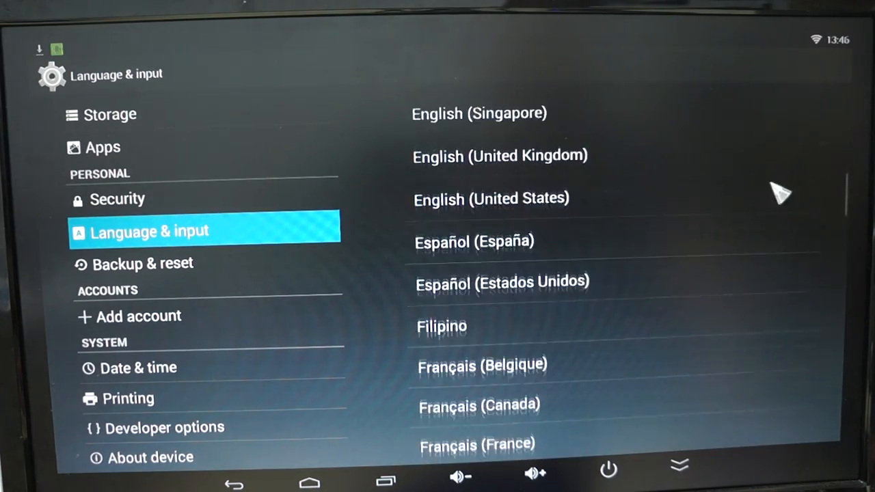
- Scroll through the language list past entries like Nepali, Hindi and Korean
scroll(down, 3)
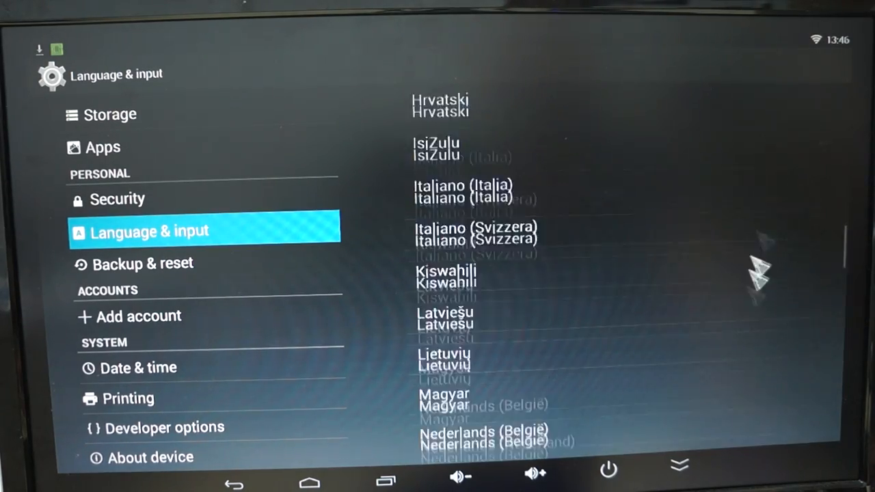
scroll(down, 3)
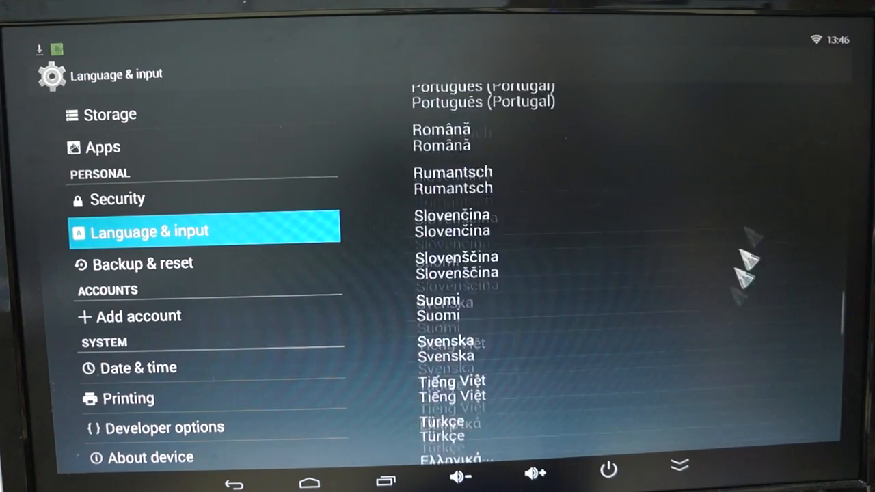
scroll(down, 3)
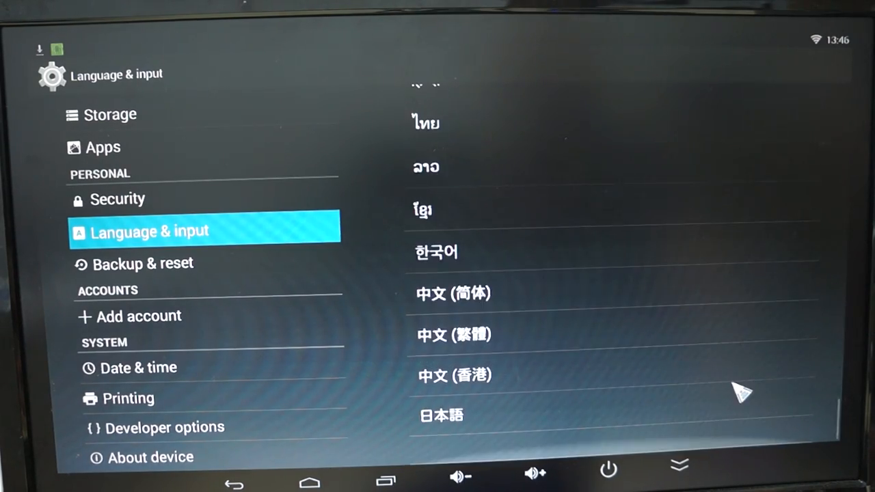
scroll(up, 3)
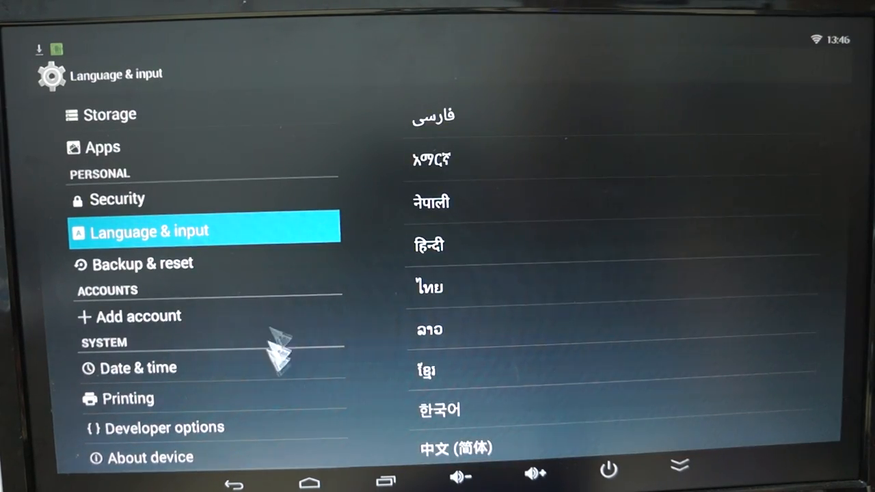
scroll(down, 3)
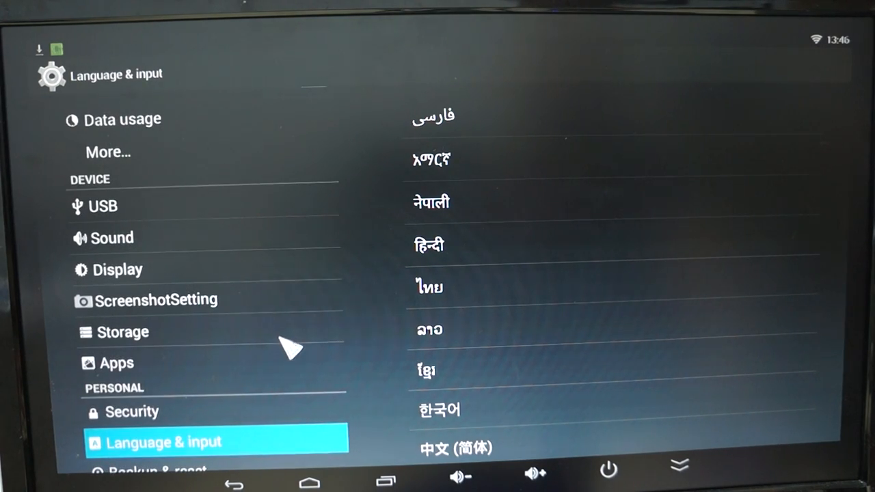
- Show the Storage page and browse the 2.89GB internal storage and 3.04GB NAND flash sections
click(123, 332)
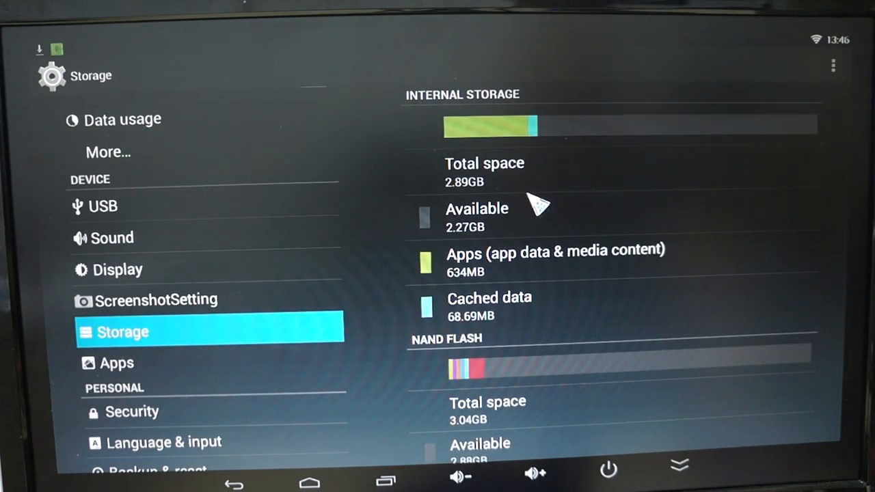
scroll(down, 3)
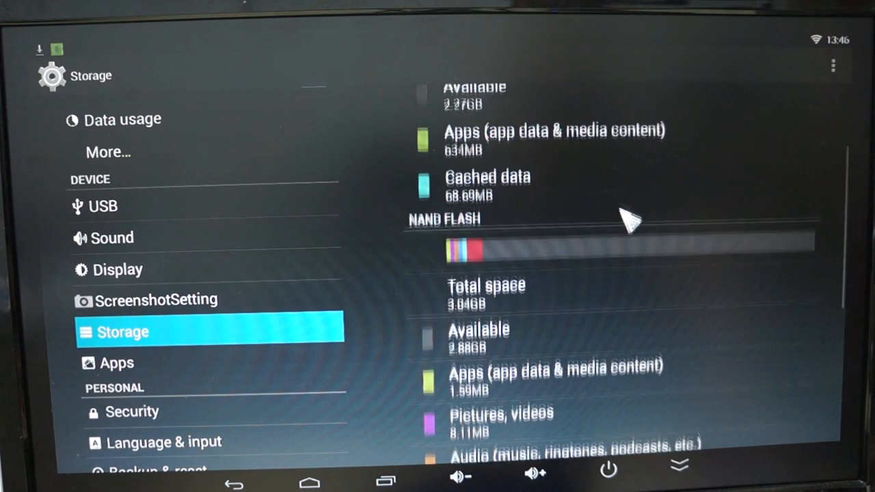
scroll(up, 3)
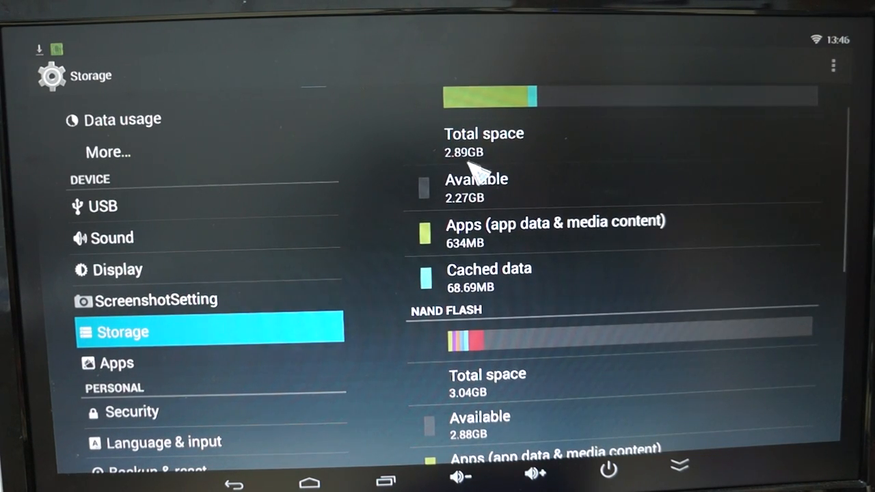
mouse_move(629, 308)
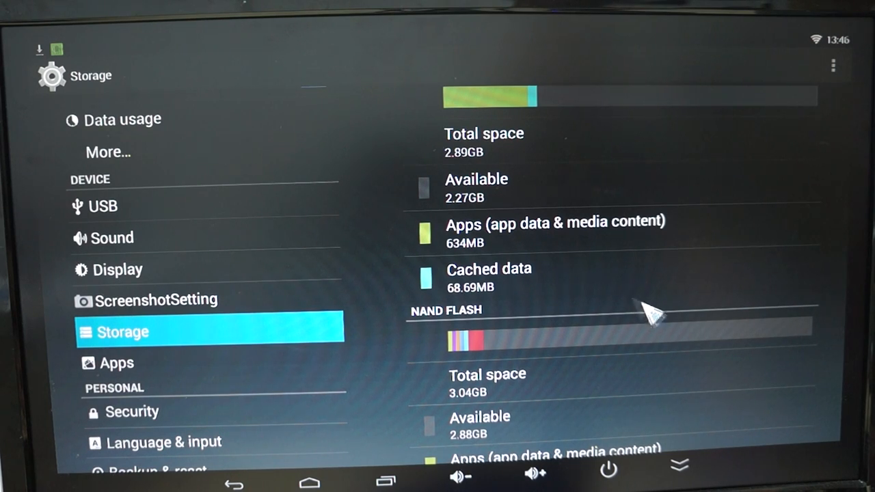
scroll(up, 3)
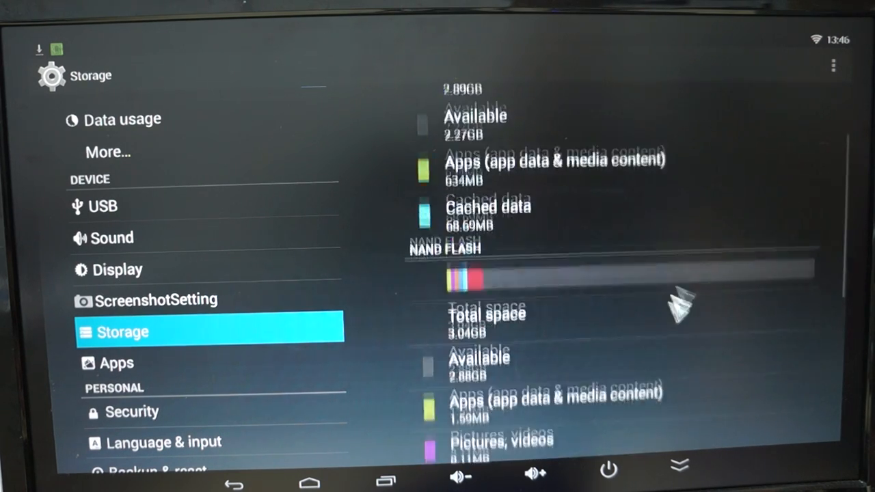
scroll(down, 3)
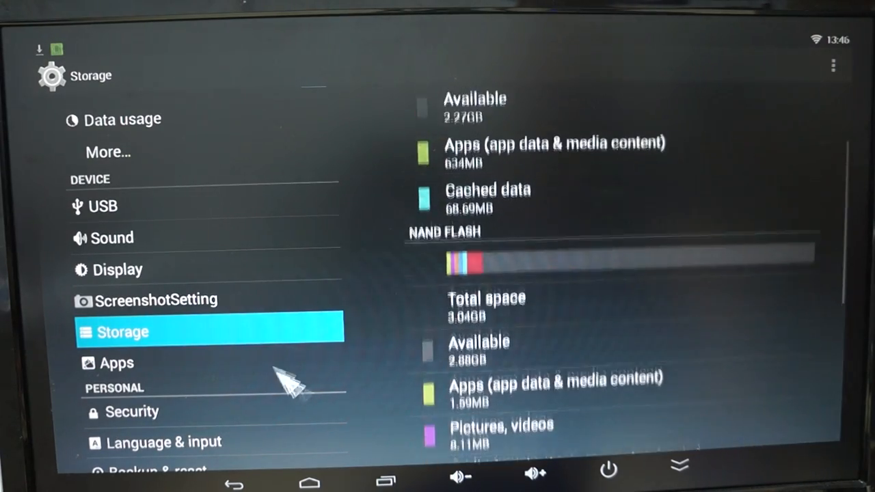
click(116, 364)
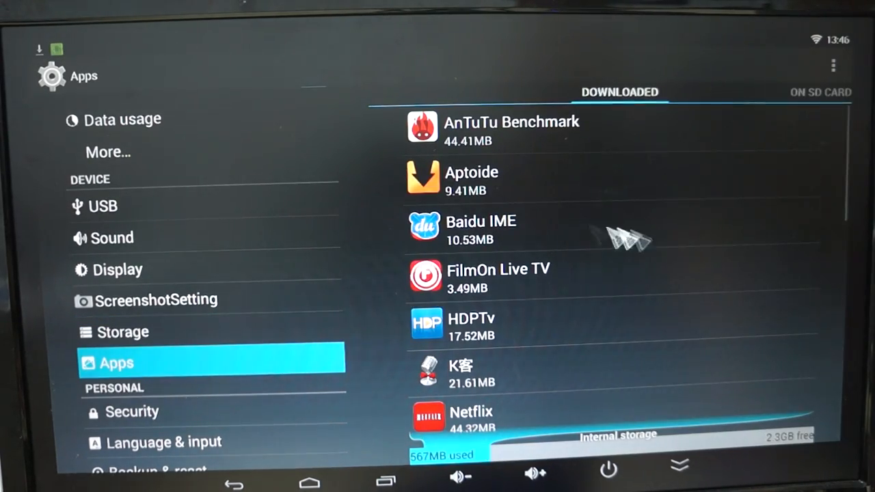
mouse_move(780, 452)
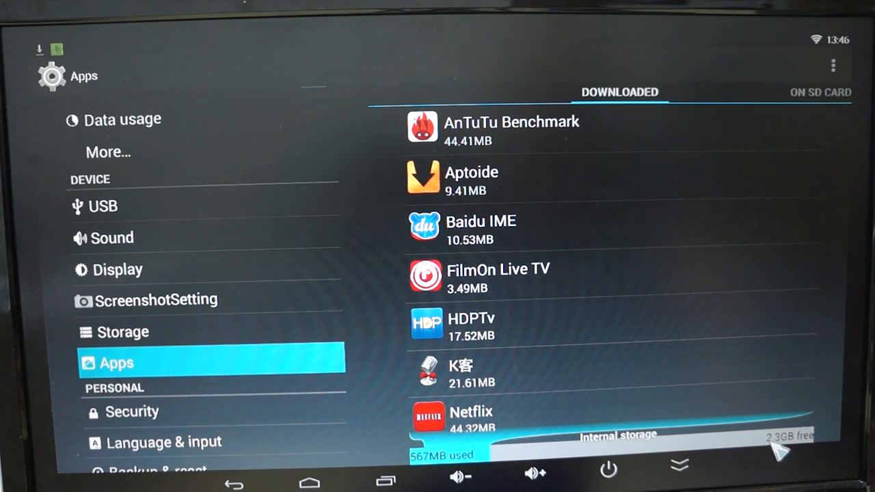
mouse_move(837, 287)
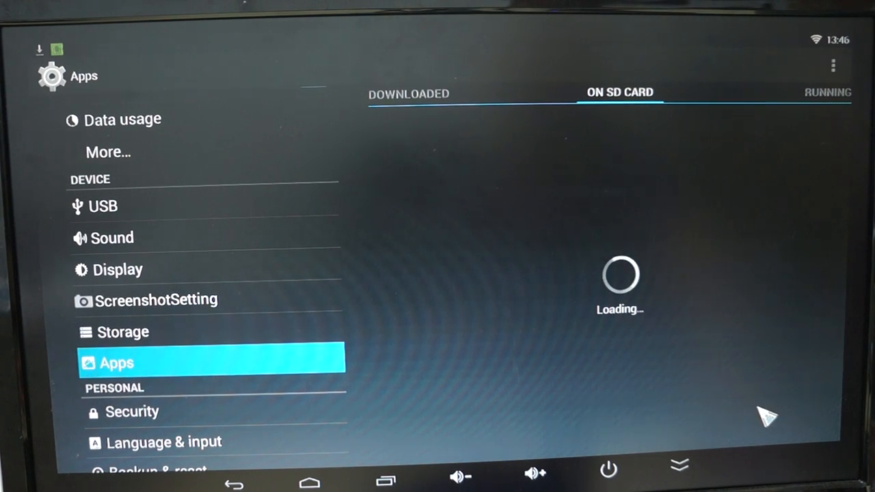
mouse_move(695, 280)
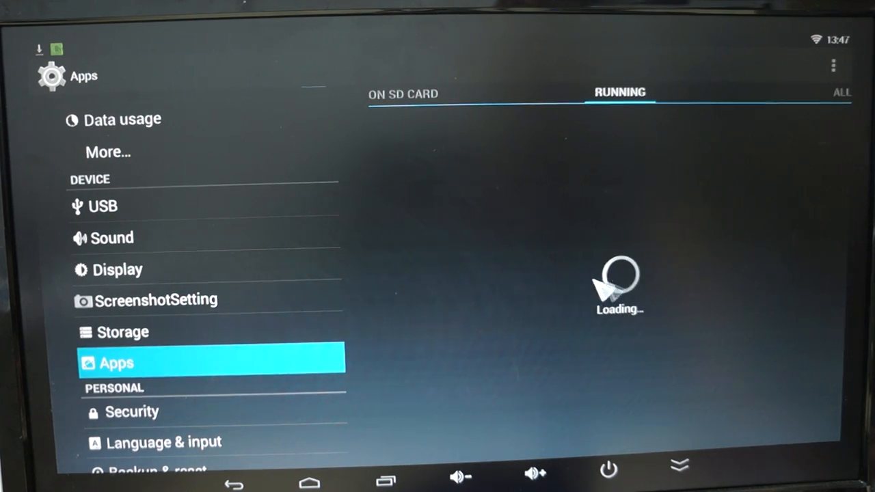
mouse_move(541, 271)
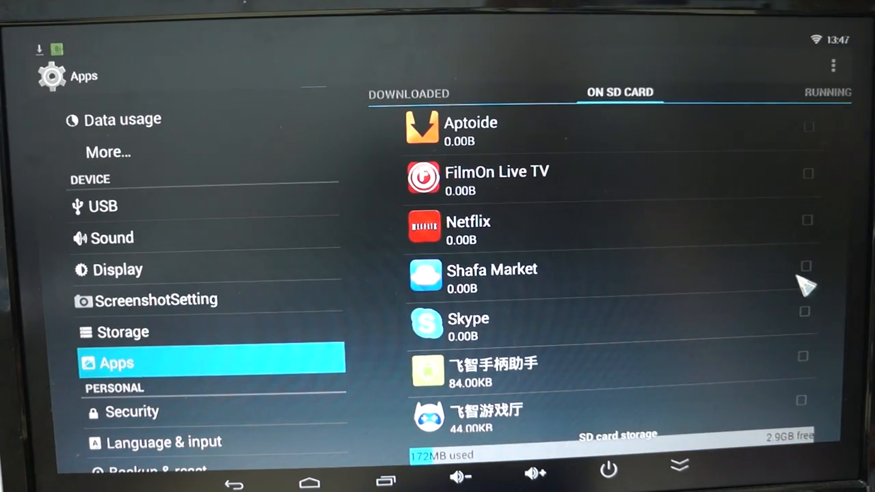
mouse_move(752, 318)
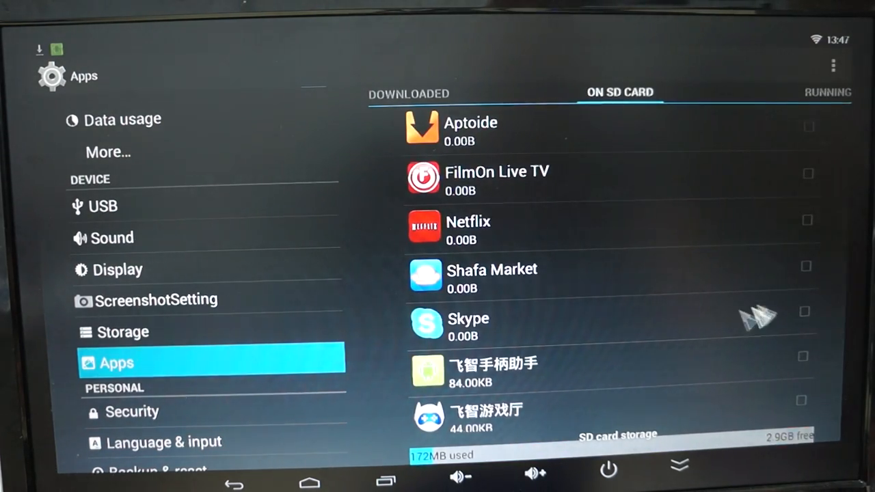
click(826, 93)
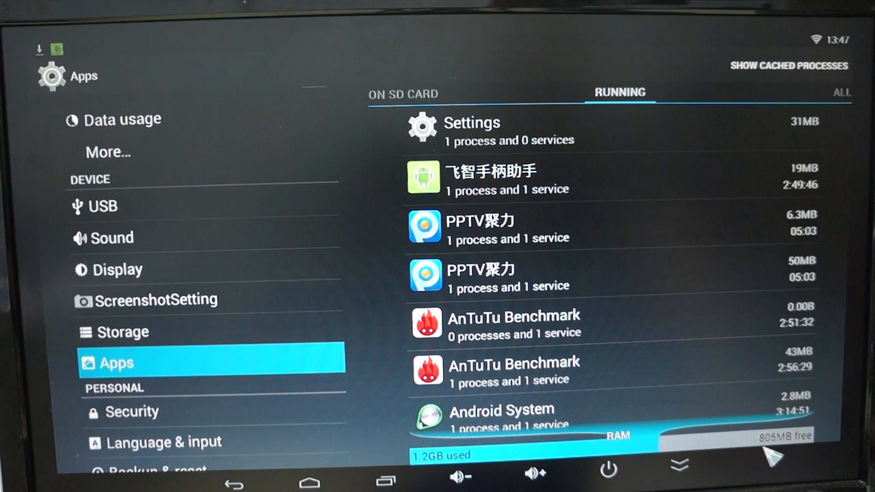
mouse_move(746, 303)
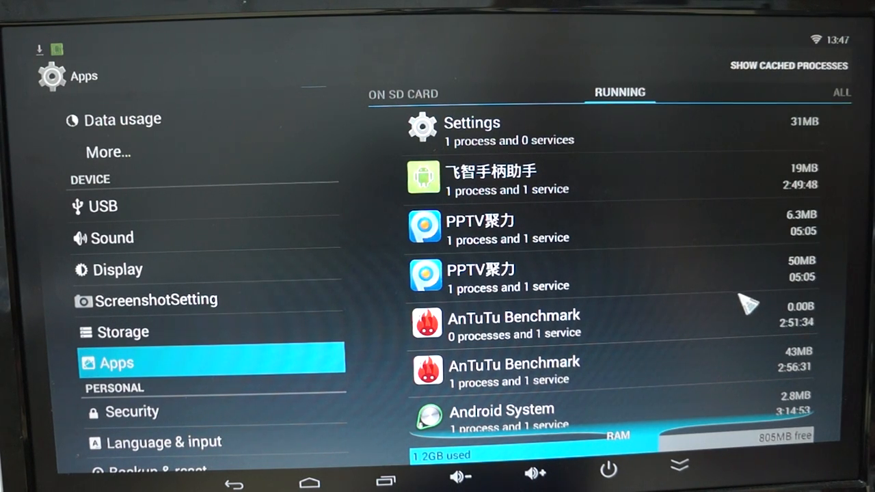
click(842, 93)
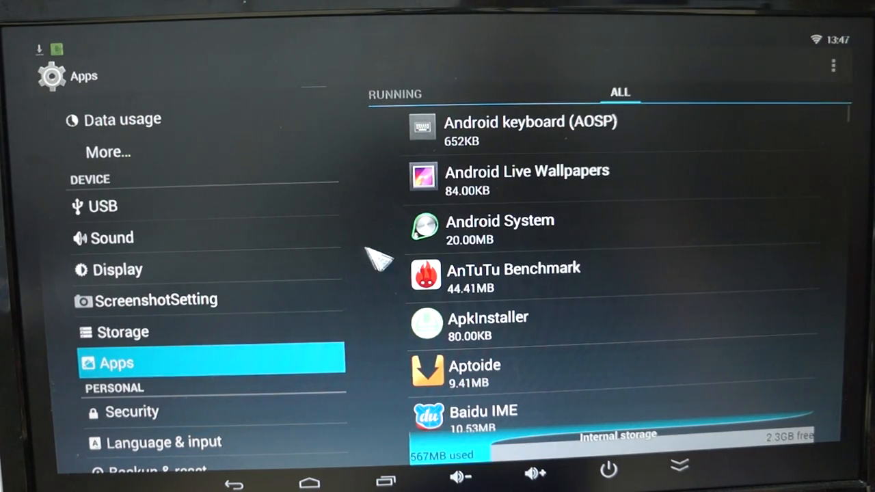
mouse_move(668, 257)
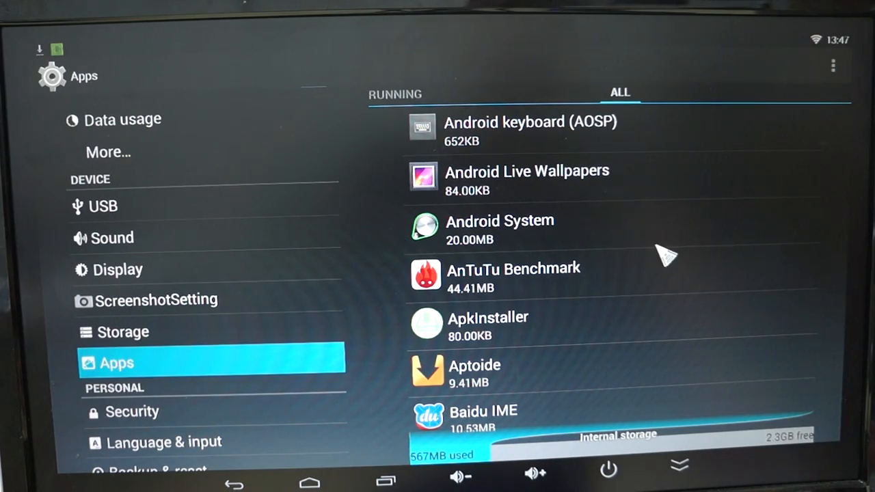
scroll(down, 3)
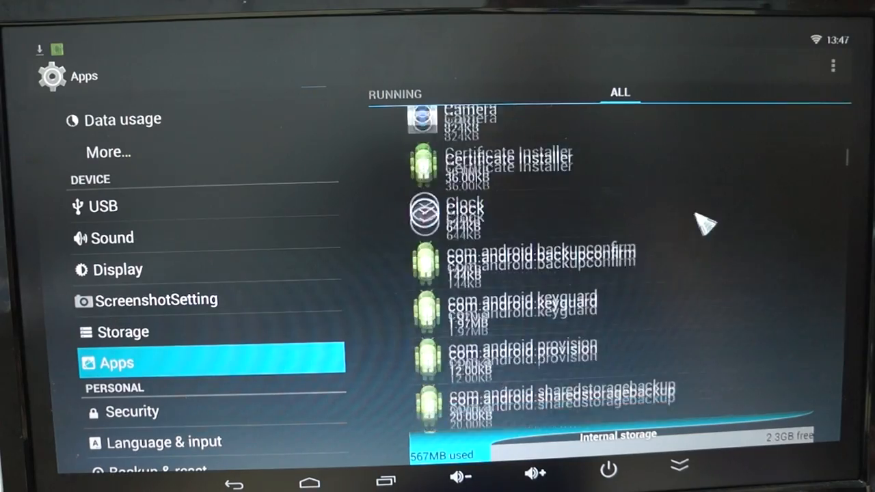
scroll(down, 3)
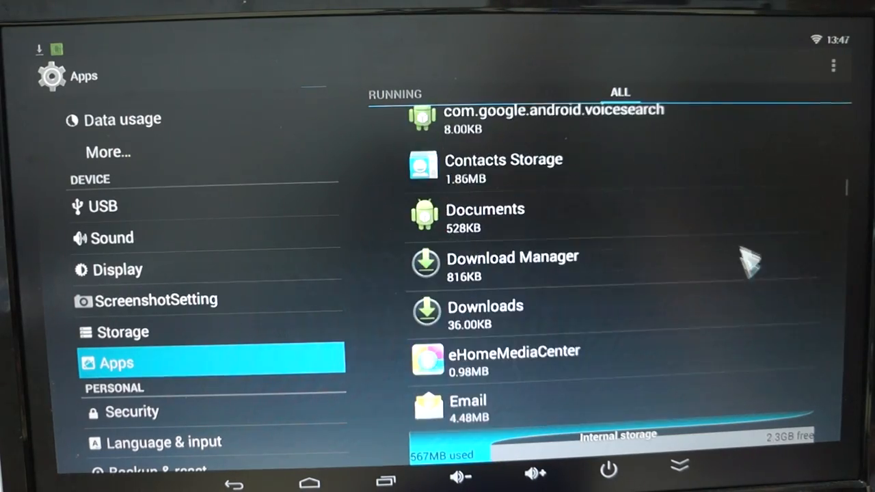
scroll(down, 3)
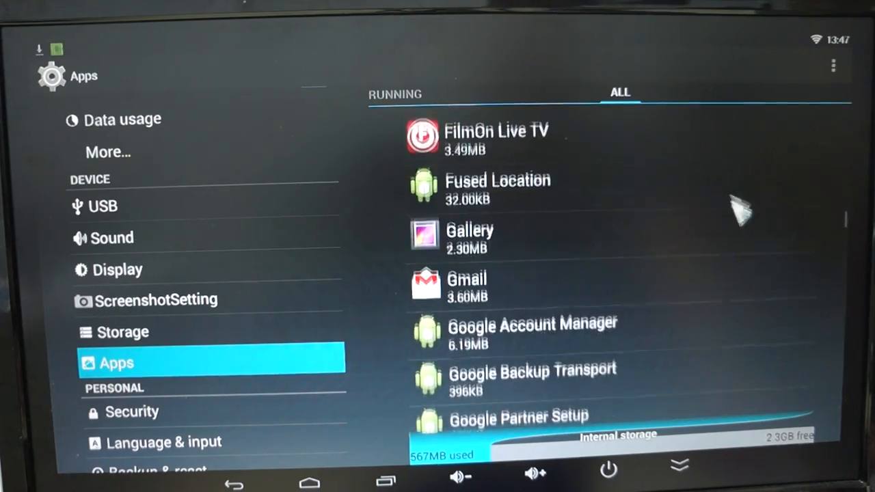
scroll(down, 3)
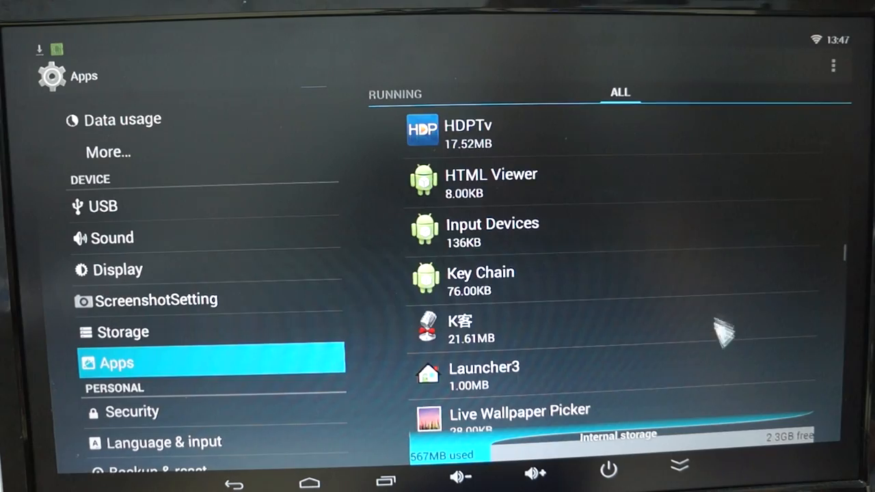
scroll(down, 3)
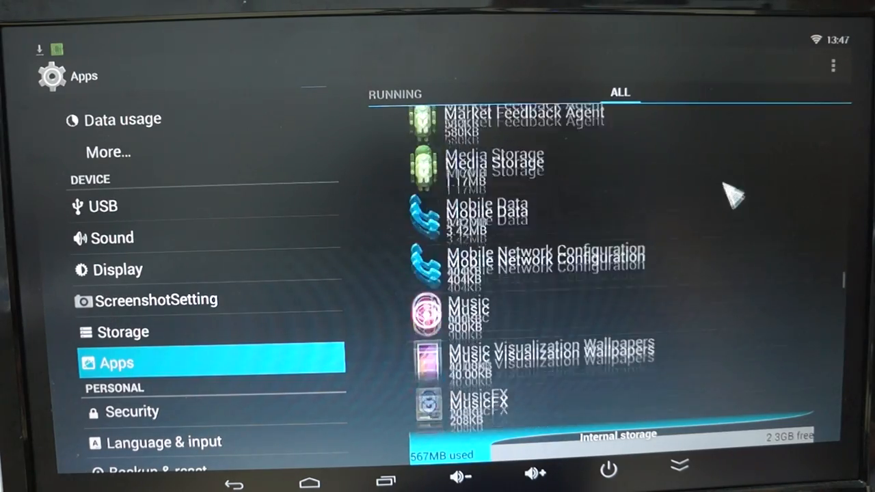
scroll(down, 3)
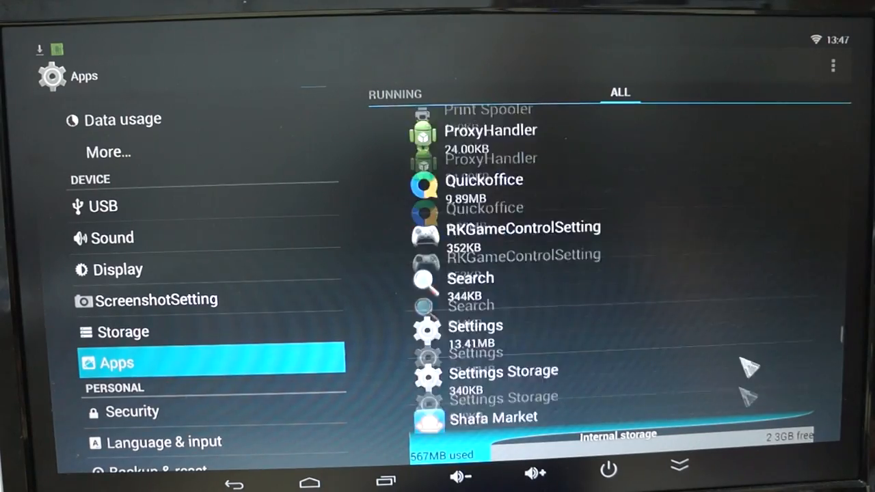
scroll(down, 3)
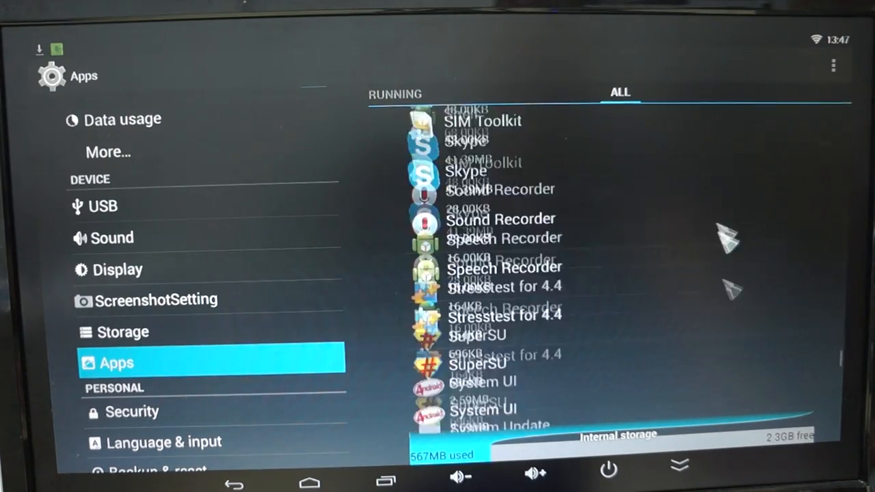
scroll(down, 3)
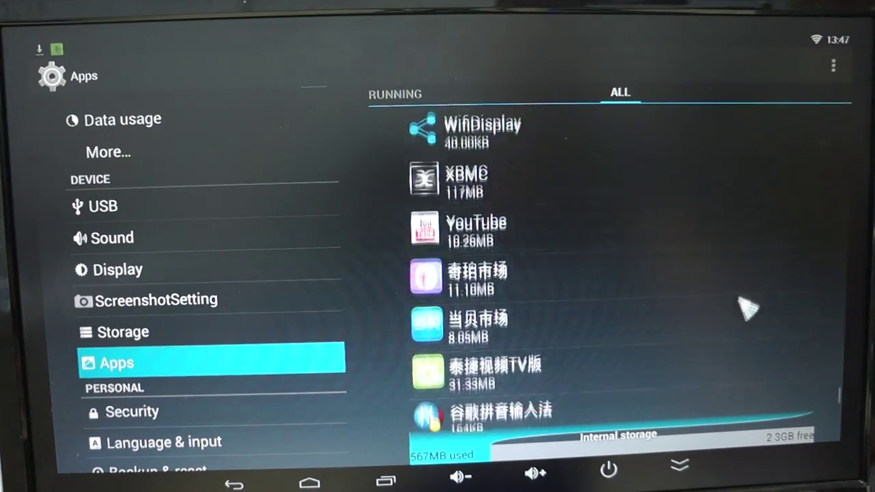
scroll(down, 3)
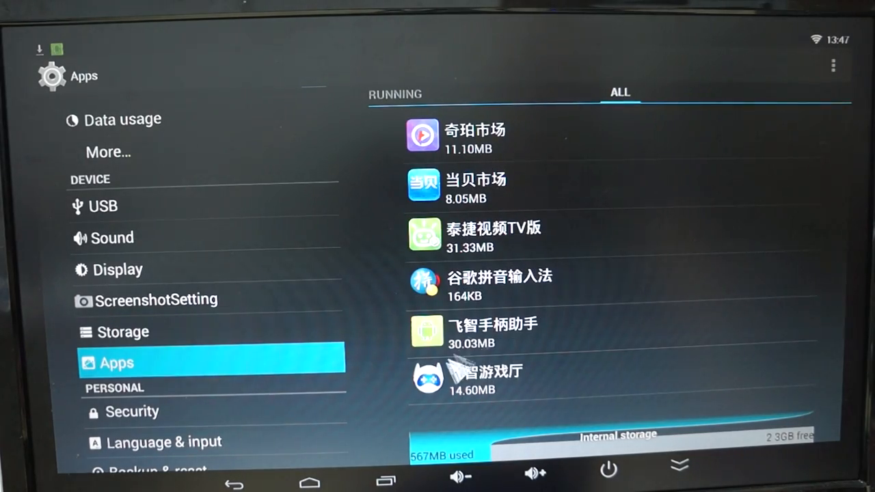
- Leave Settings for the home screen and launch the Browser
click(309, 482)
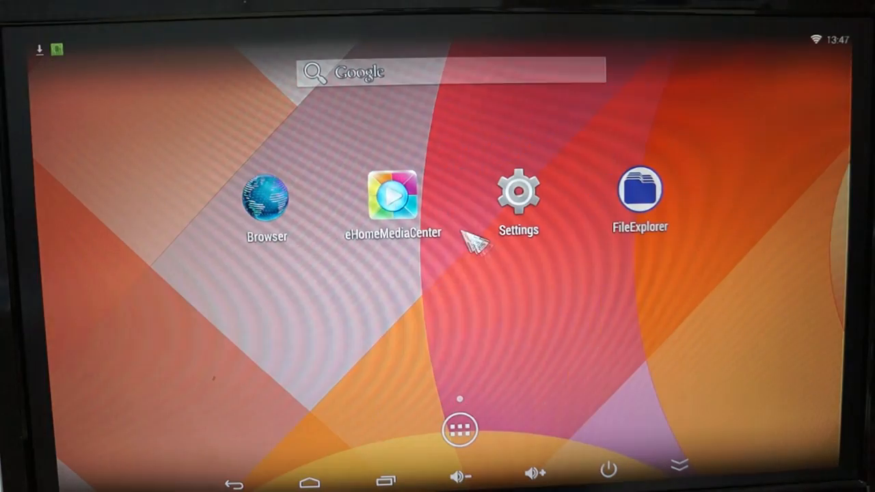
click(266, 197)
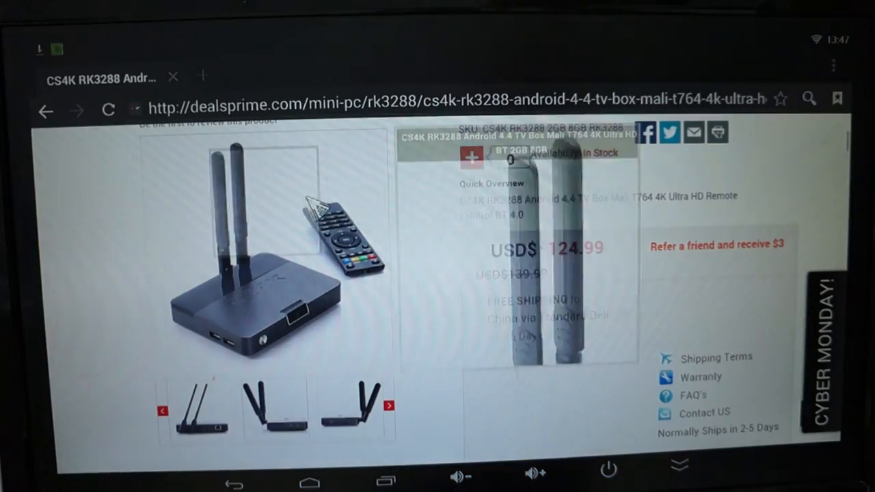
- Browse the dealsprime CS4K RK3288 TV box product page and return to its top
scroll(up, 3)
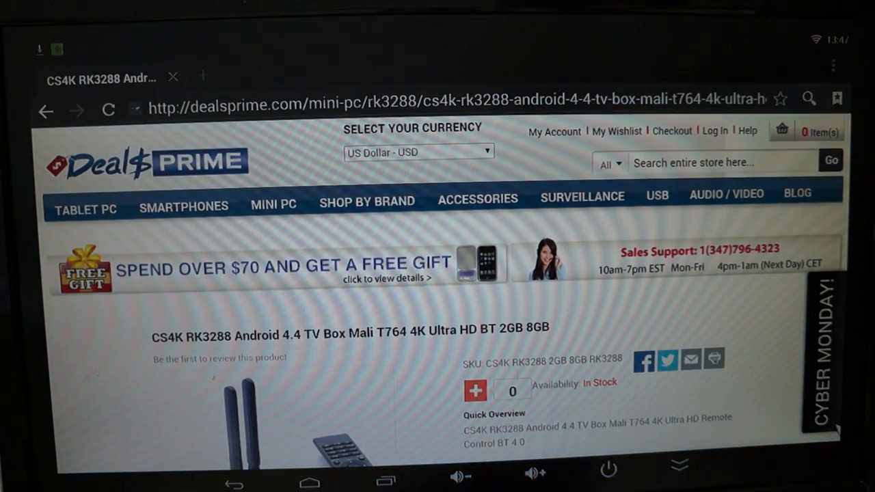
scroll(down, 3)
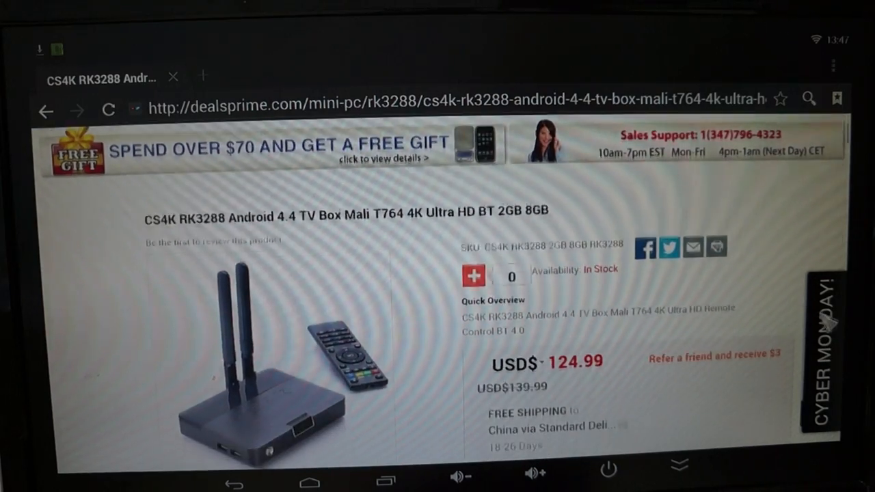
scroll(down, 3)
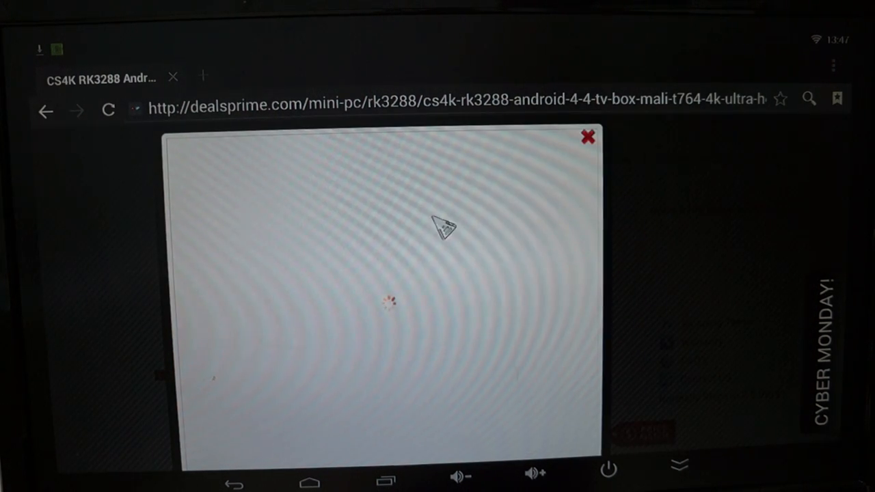
mouse_move(668, 203)
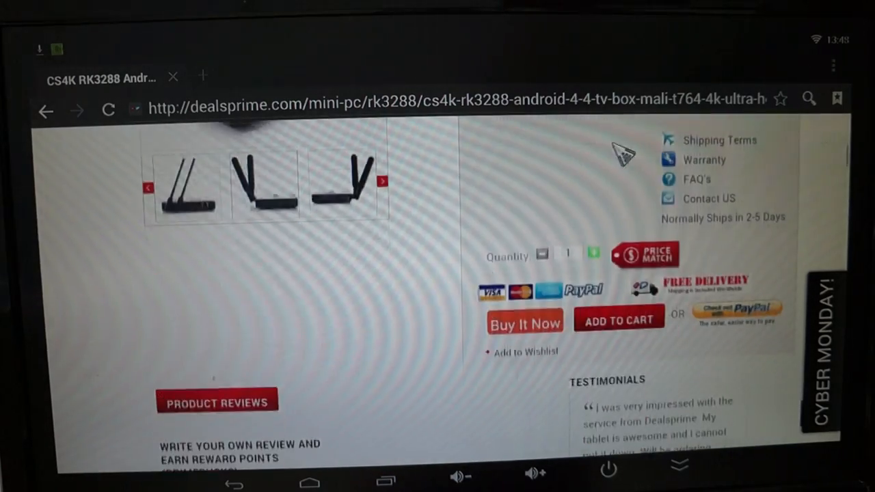
scroll(down, 3)
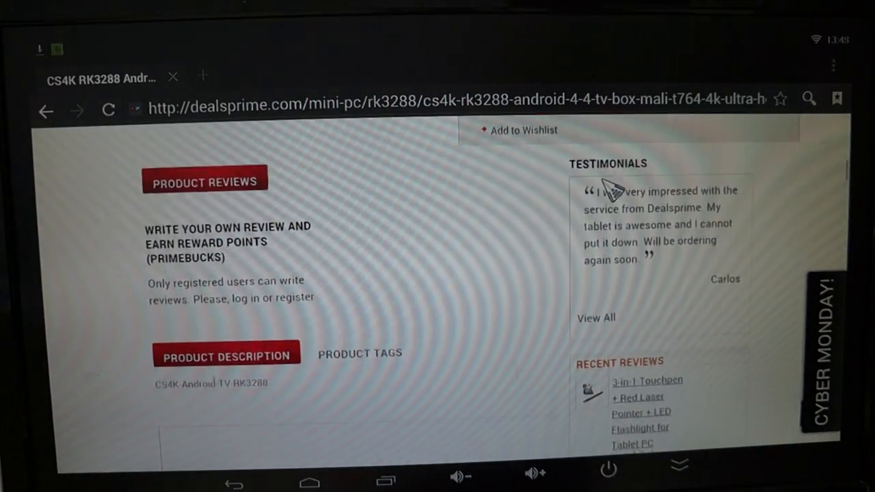
scroll(up, 3)
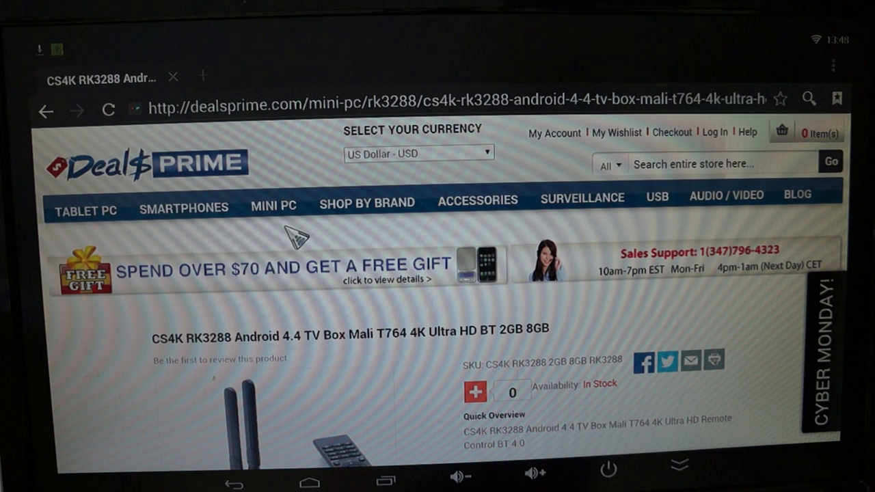
- Navigate the store's Mini PC categories to the Android TV Accessories listing
click(274, 202)
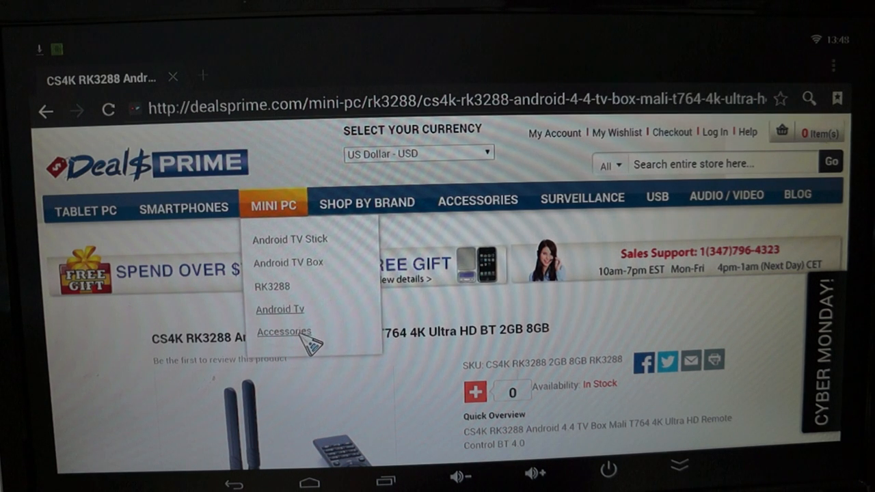
click(283, 332)
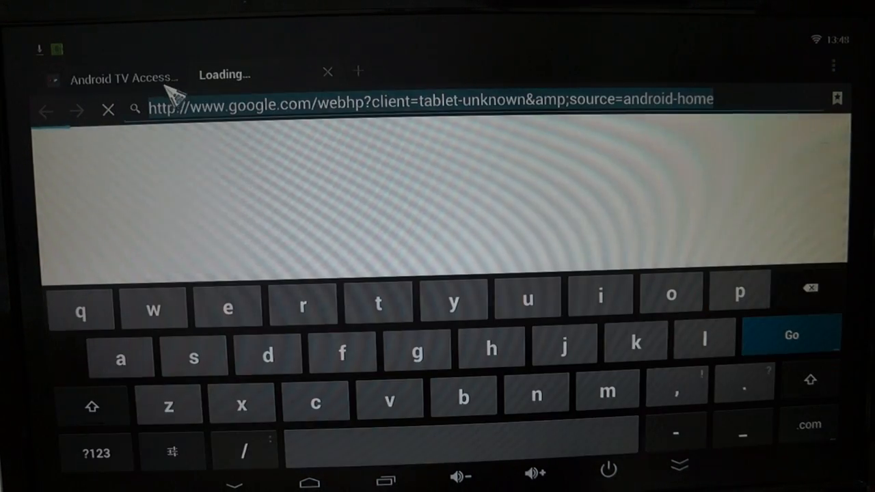
mouse_move(430, 407)
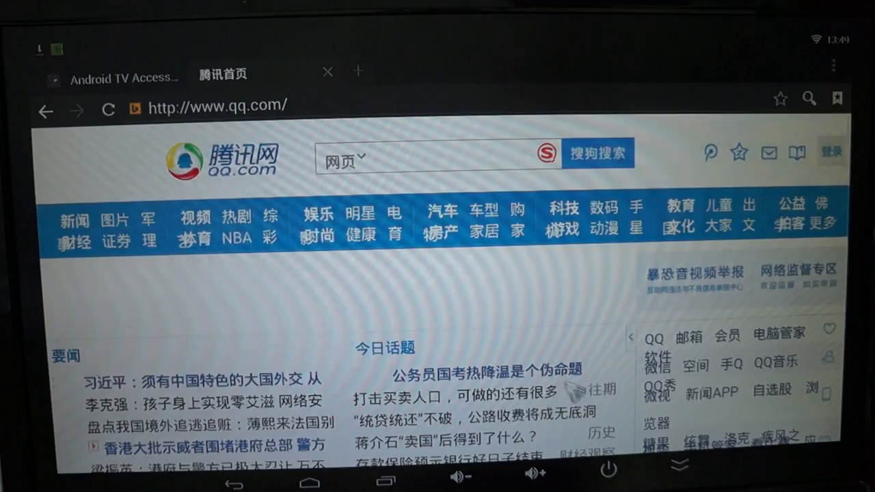
scroll(down, 3)
text(m)
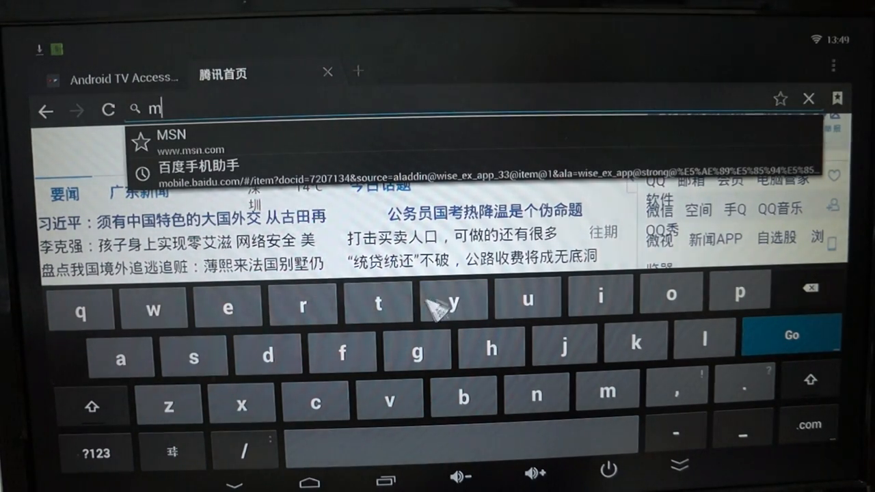
text(tv)
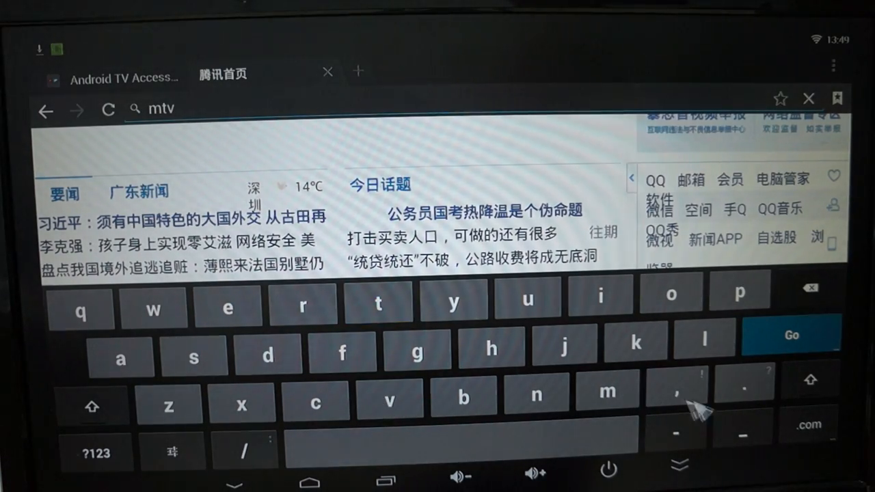
click(790, 334)
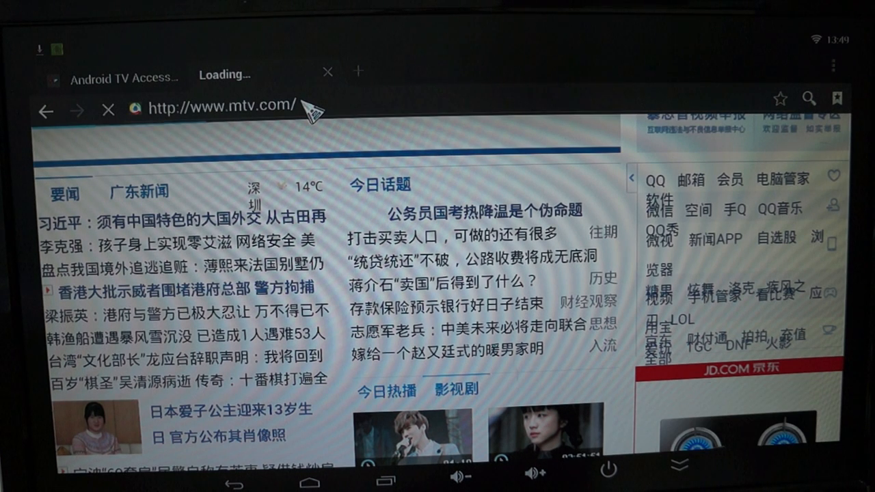
mouse_move(544, 52)
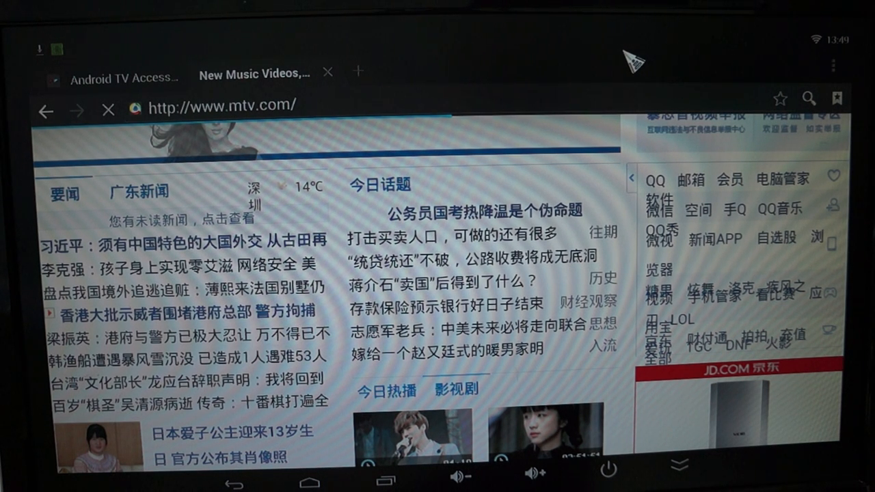
mouse_move(134, 110)
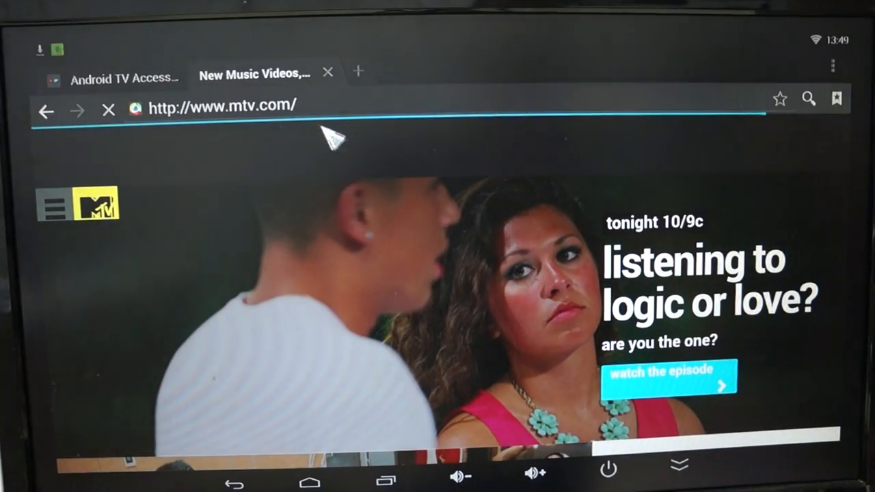
- Return to the dealsprime accessories tab and request its Desktop Version from the footer
click(103, 76)
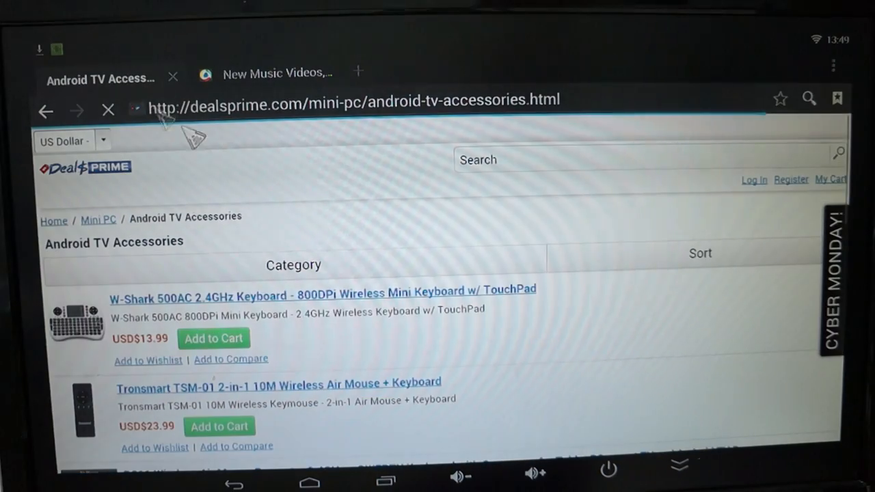
scroll(down, 3)
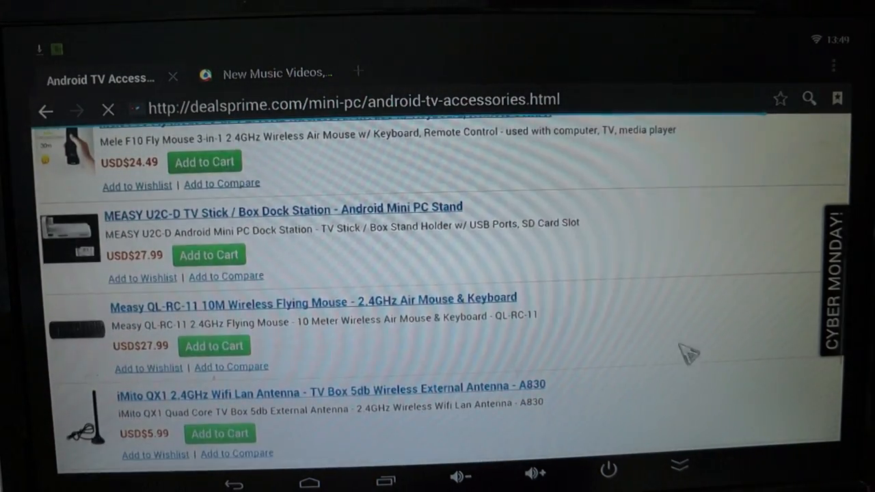
scroll(down, 3)
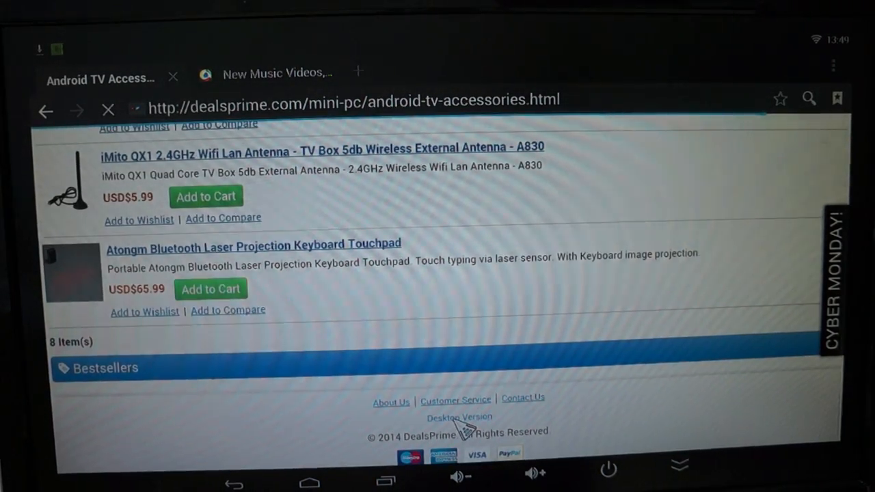
click(460, 417)
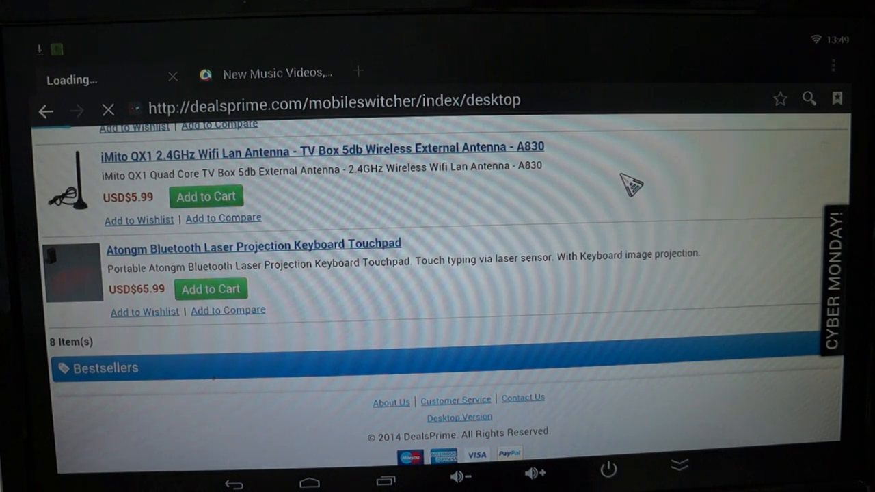